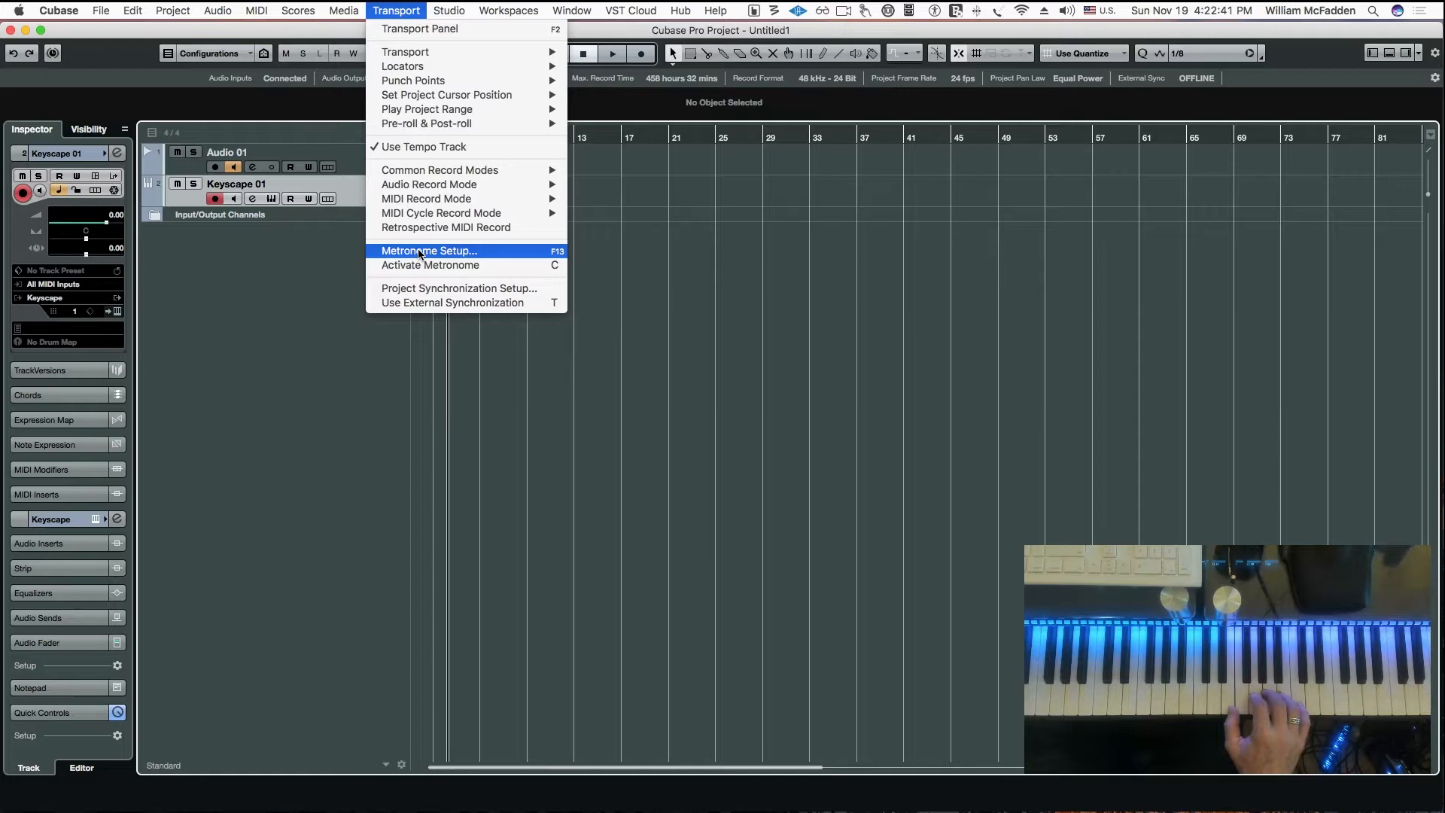
- Review the Metronome Setup click sounds, including the custom Vintage Spike set
{"action": "left_click", "coordinate": [430, 250]}
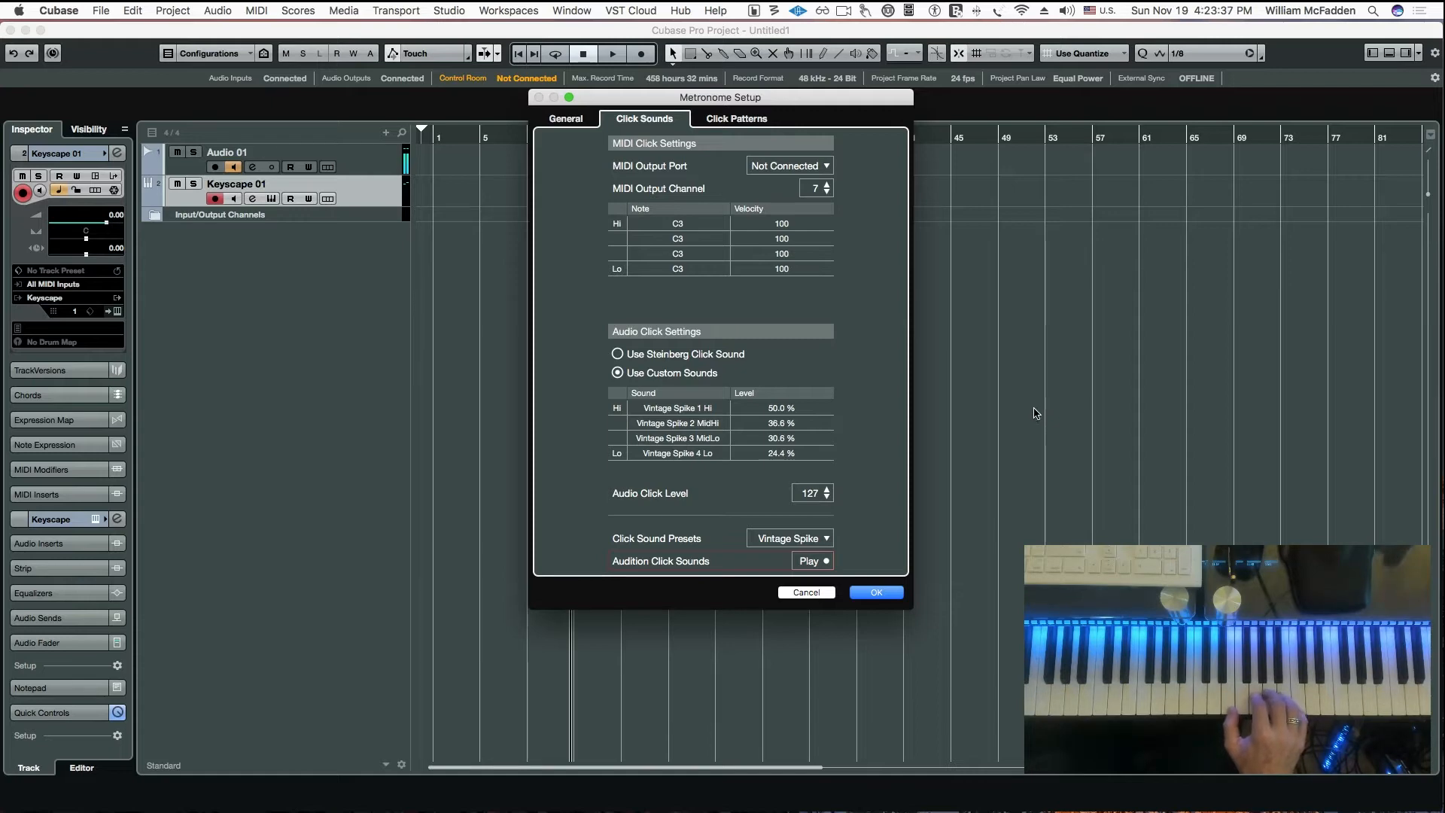
{"action": "left_click", "coordinate": [736, 118]}
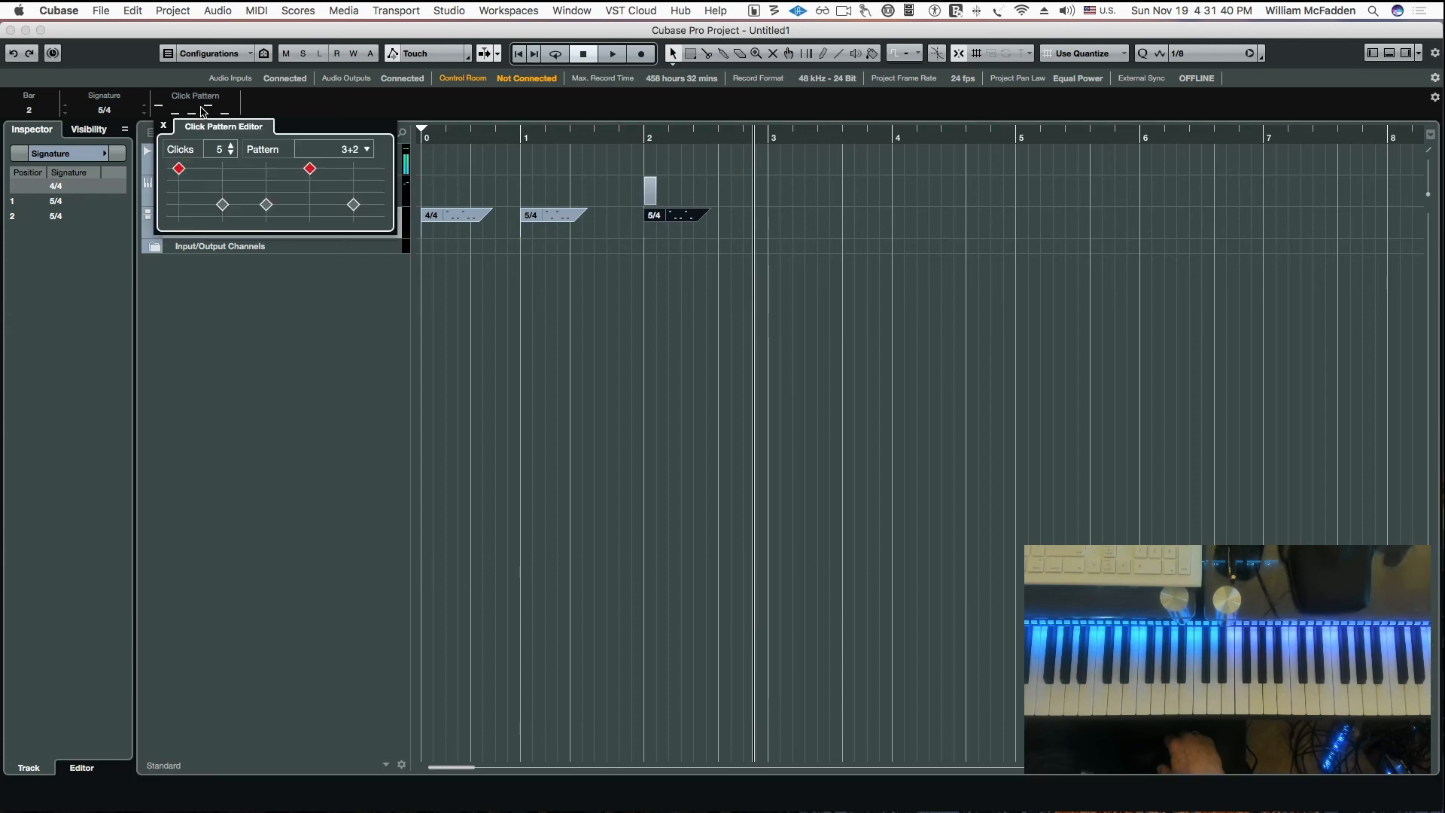
- Confirm the 3+2 click pattern for the bar-2 5/4 event and close the editor
{"action": "left_click", "coordinate": [163, 126]}
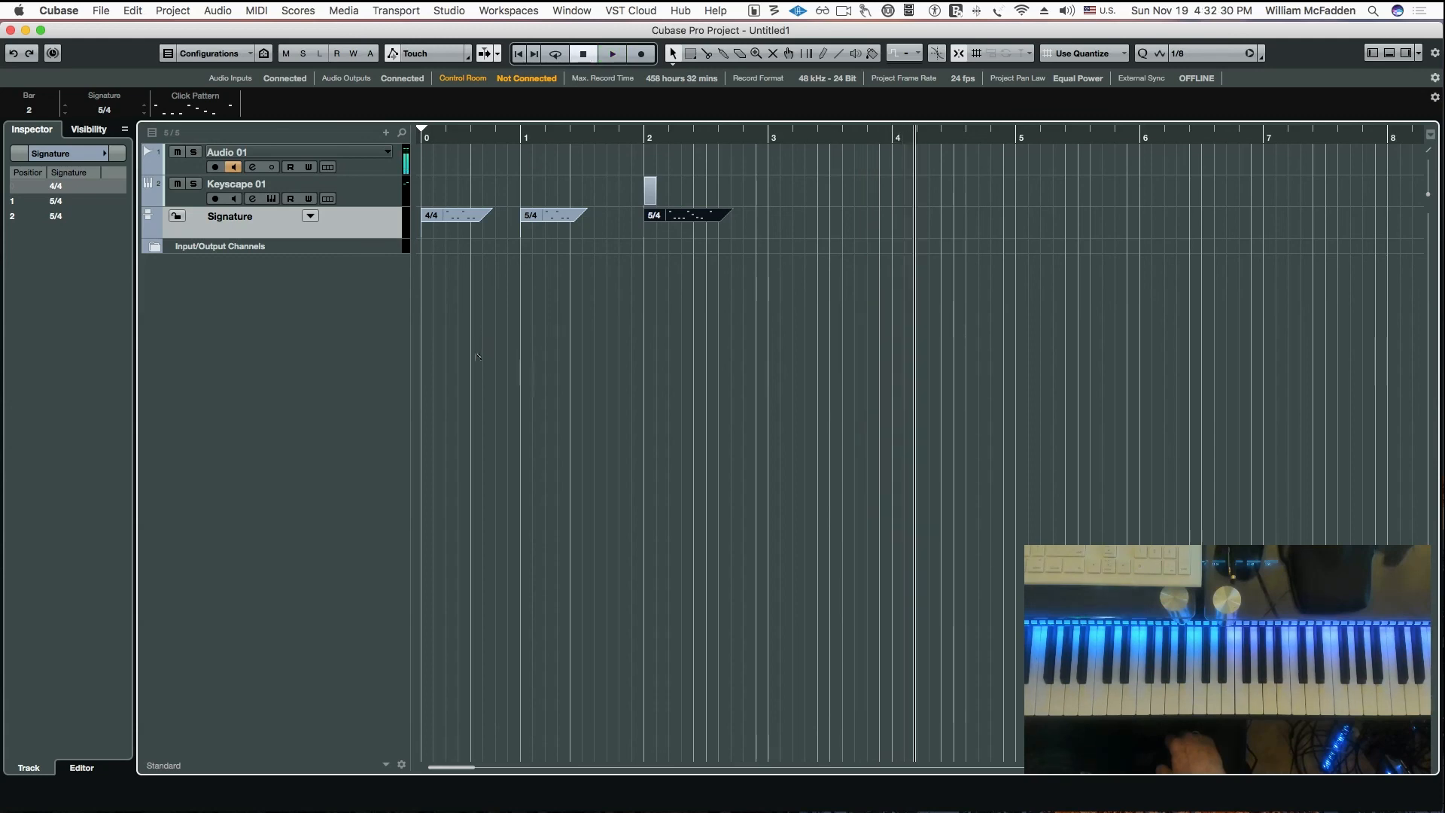